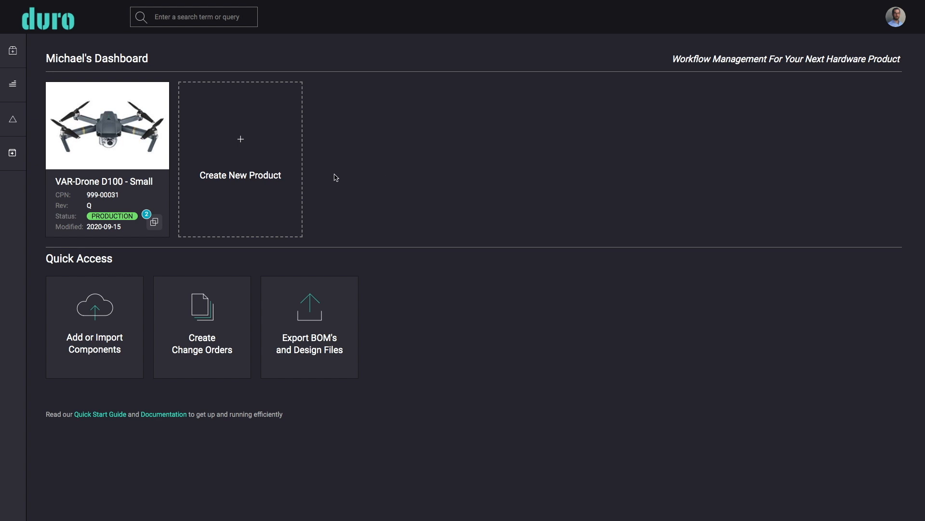
# - Start a new product from the dashboard with Electrical and Mechanical categories ticked
pyautogui.click(240, 159)
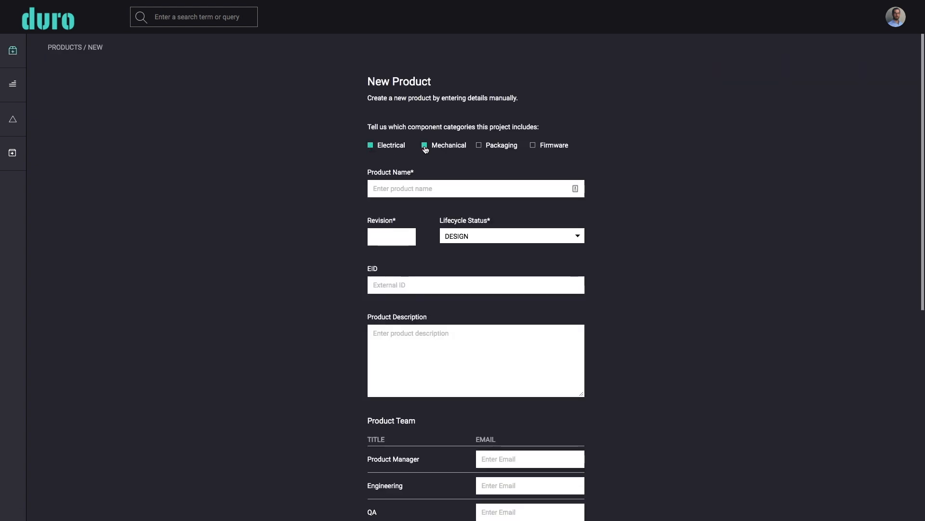
# - Tick Firmware, name the product 'T1000 Drone', set revision 1, Prototype status and the specs description
pyautogui.click(533, 145)
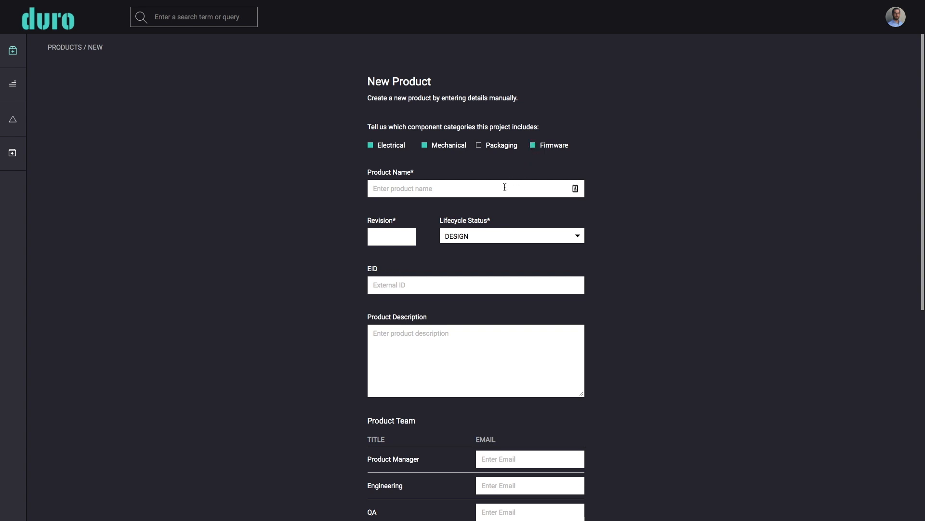
pyautogui.write('T1000')
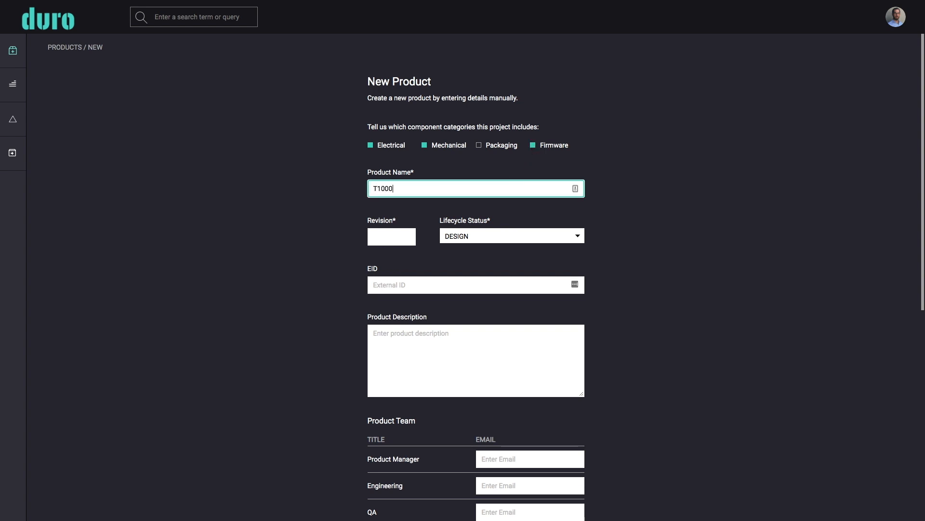
pyautogui.write('Drone')
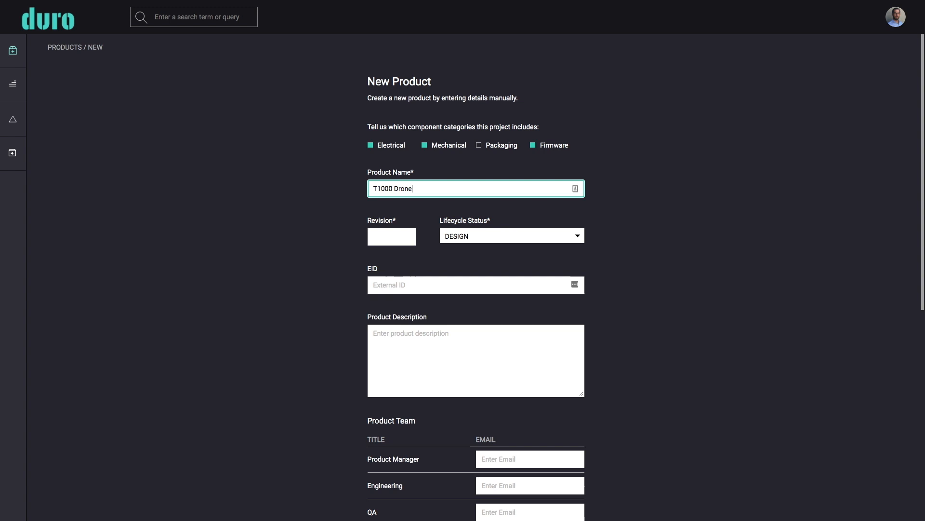
pyautogui.click(511, 235)
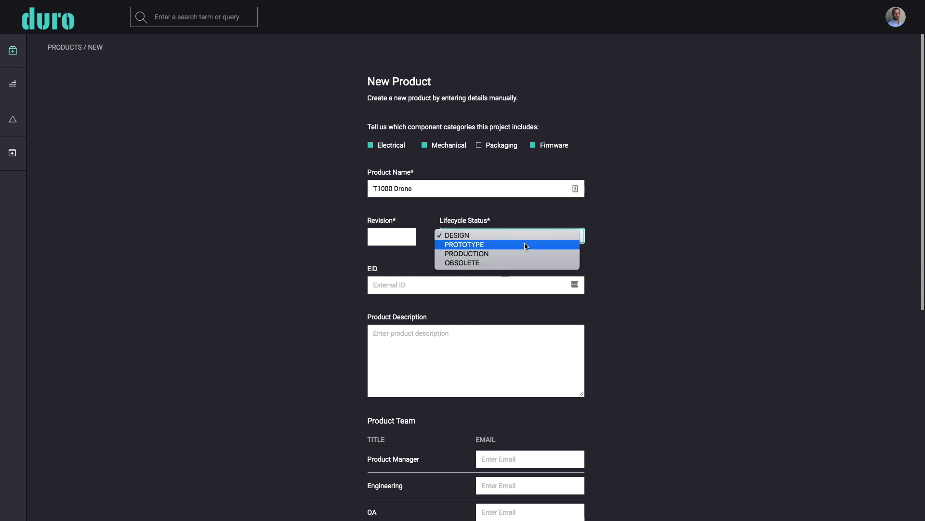
pyautogui.click(463, 244)
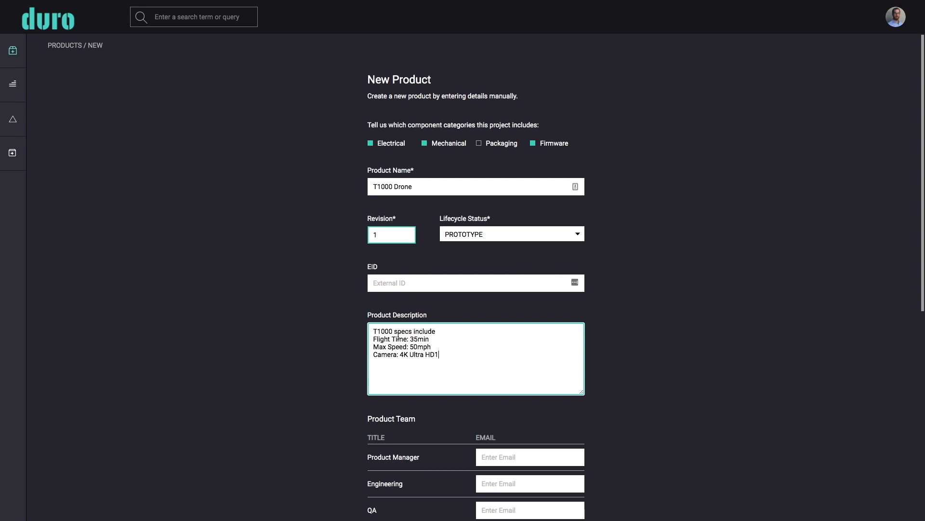
pyautogui.scroll(-3)
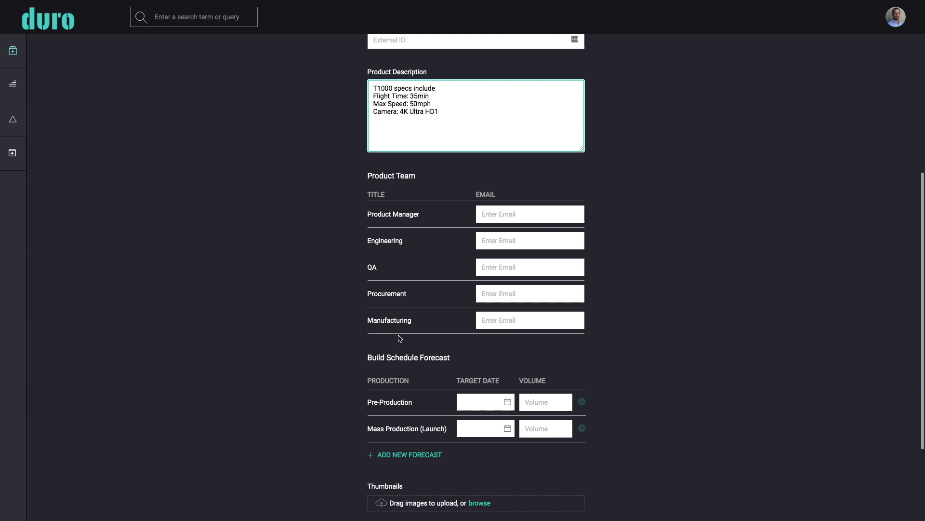
pyautogui.click(439, 112)
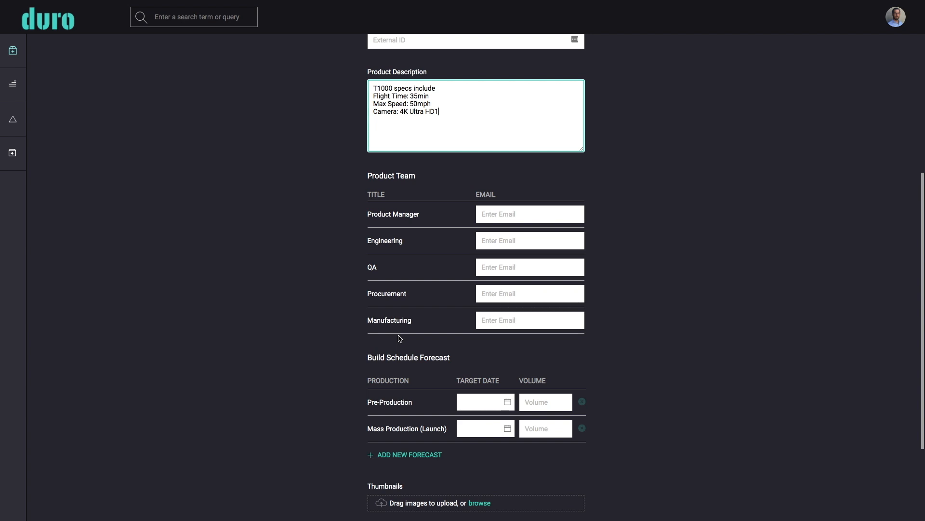
pyautogui.click(529, 214)
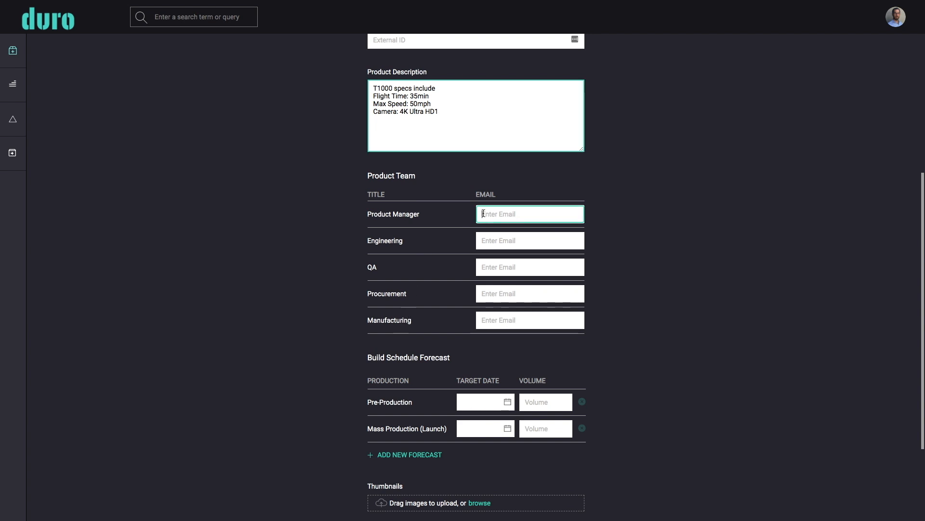
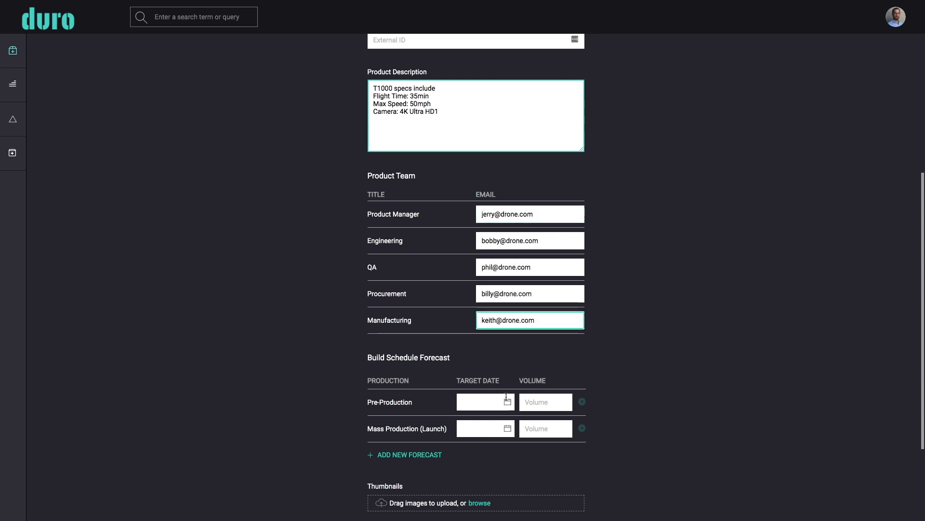
# - Set forecasts: pre-production 11/27/2020 for 100 units, mass production 01/29/2021 for 1000
pyautogui.click(480, 401)
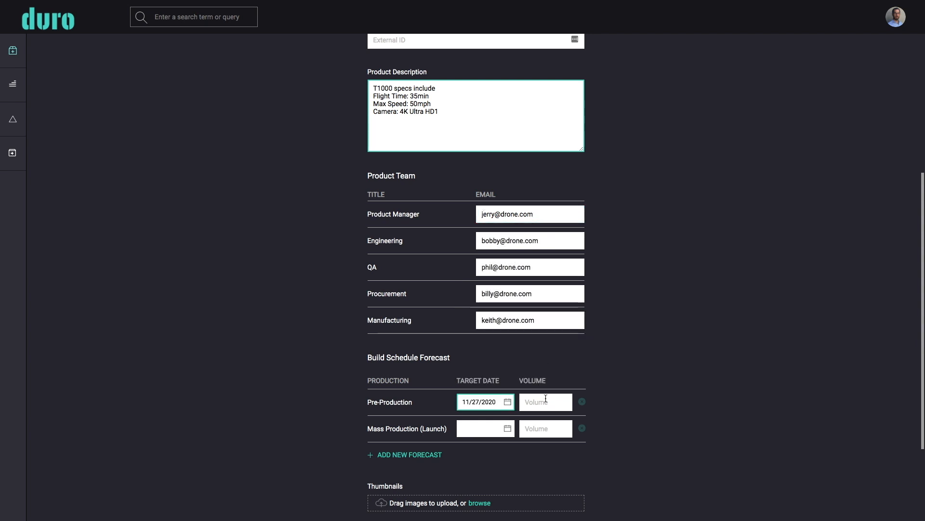
pyautogui.write('100')
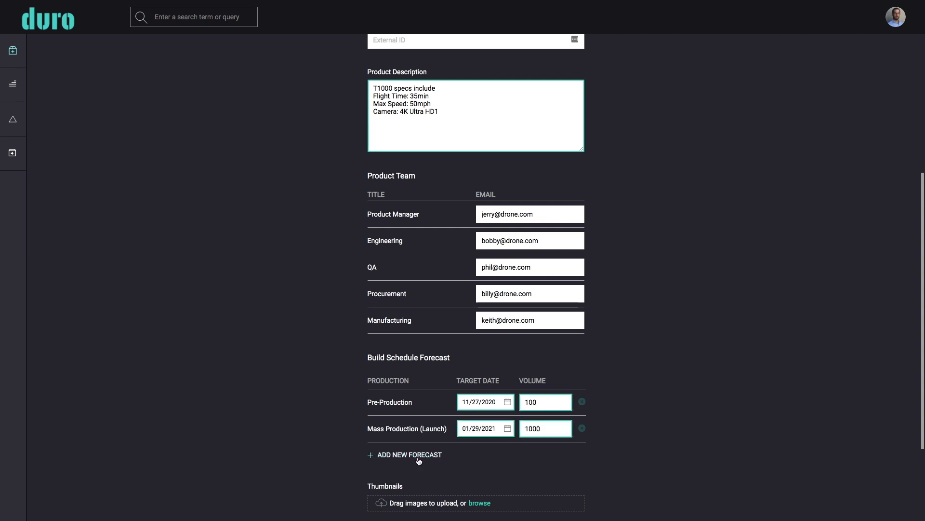
# - Add a Build 2 forecast of 06/25/2021 for 5000, attach T1000.jpg and three PDFs, and create the product
pyautogui.click(410, 454)
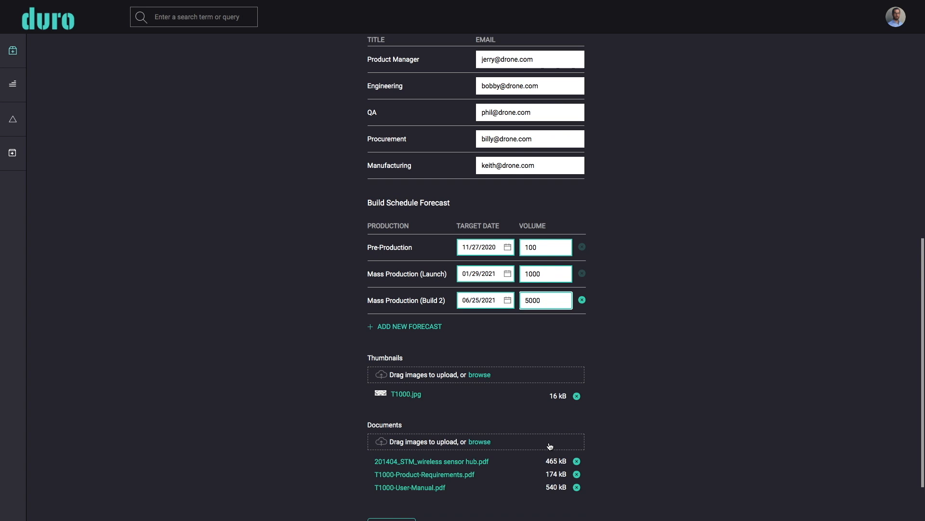
pyautogui.scroll(-3)
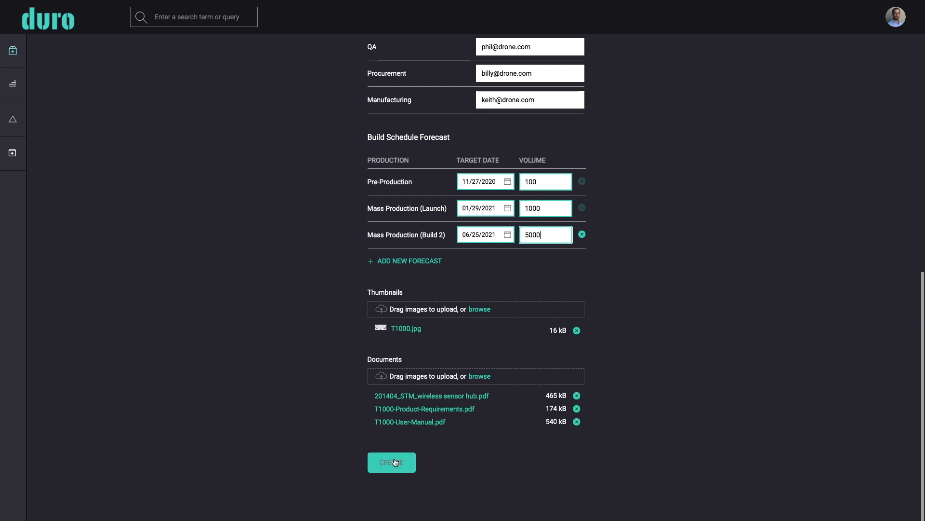
pyautogui.click(391, 462)
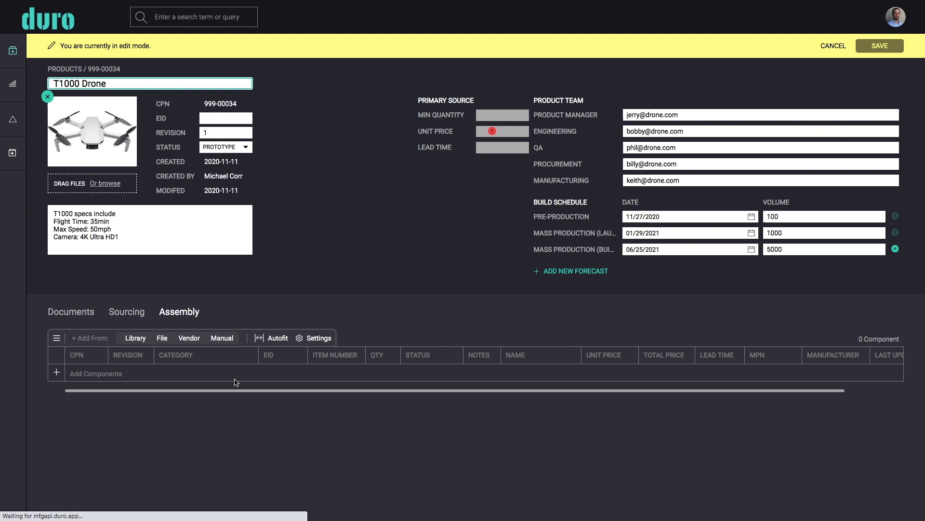
pyautogui.click(162, 338)
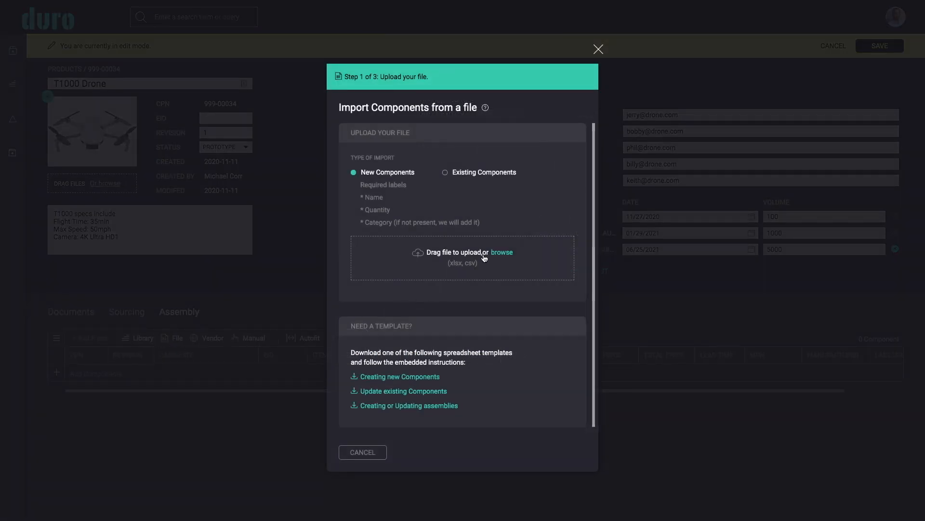
pyautogui.moveTo(477, 291)
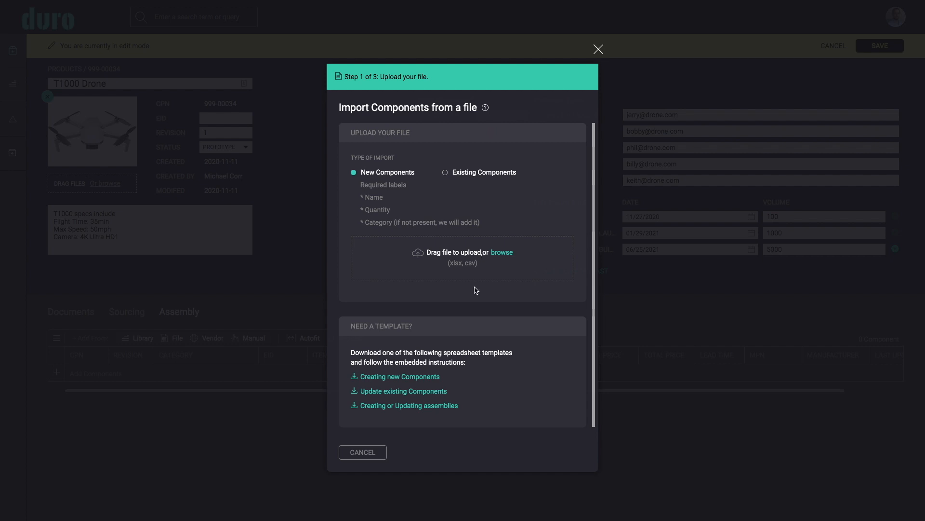
pyautogui.click(597, 48)
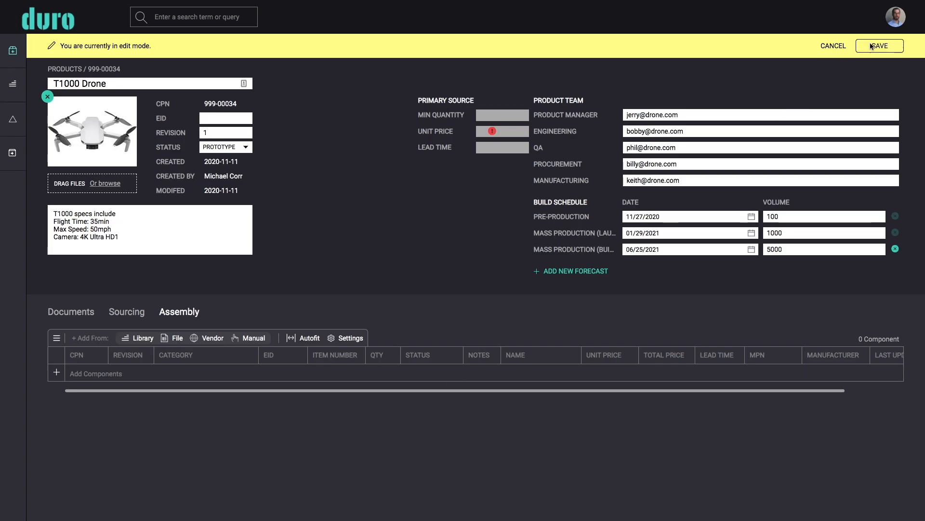
# - Save the T1000 Drone product so it shows read-only with specs, team, schedule and thumbnail
pyautogui.click(879, 46)
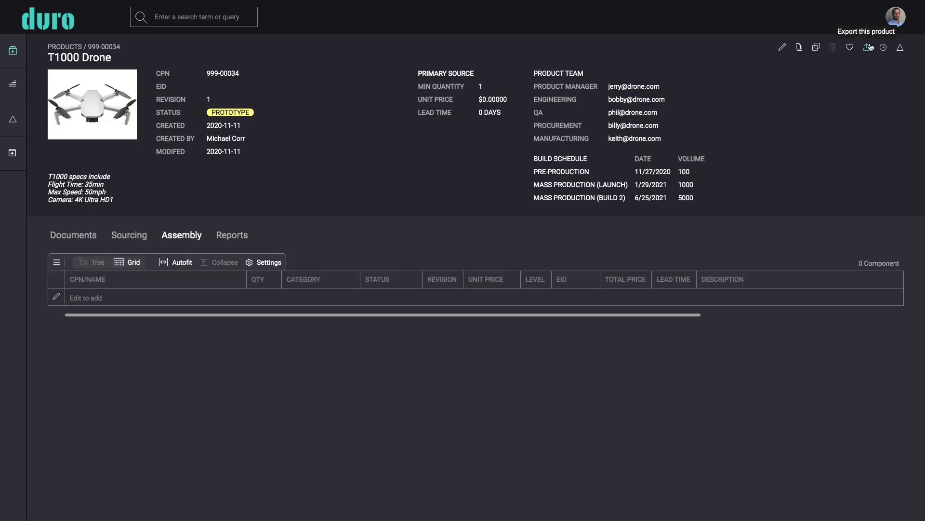
pyautogui.moveTo(884, 47)
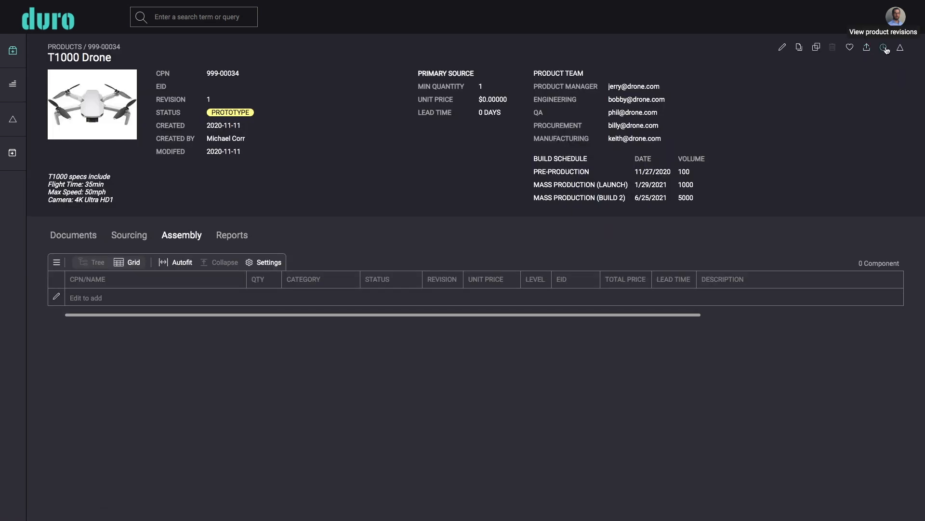
pyautogui.click(884, 47)
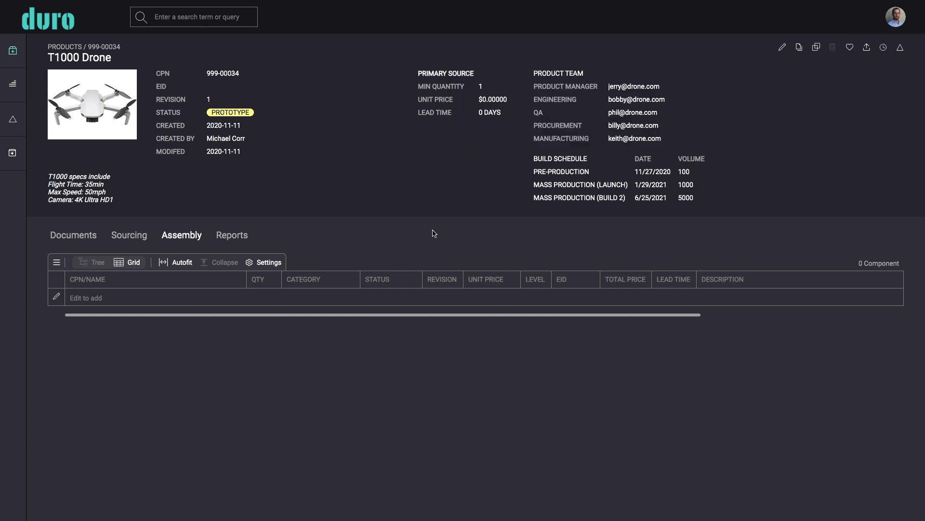
pyautogui.moveTo(49, 20)
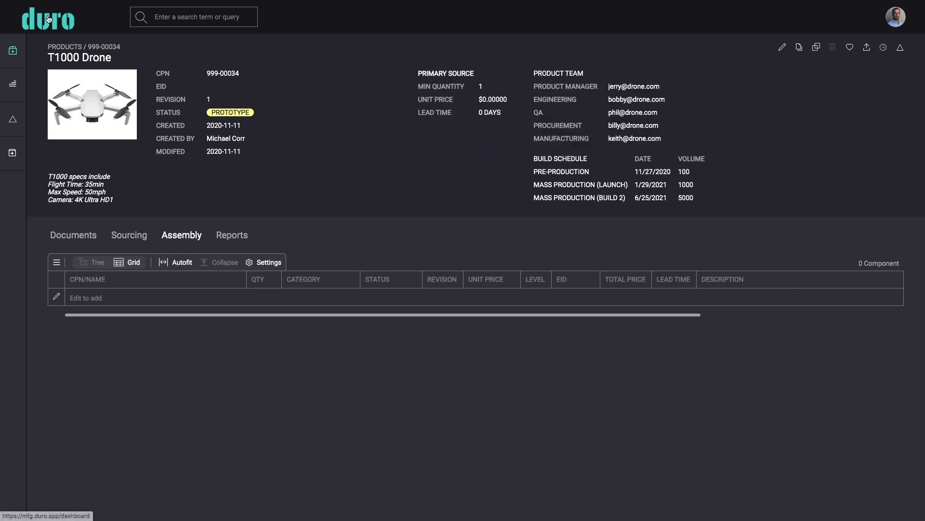